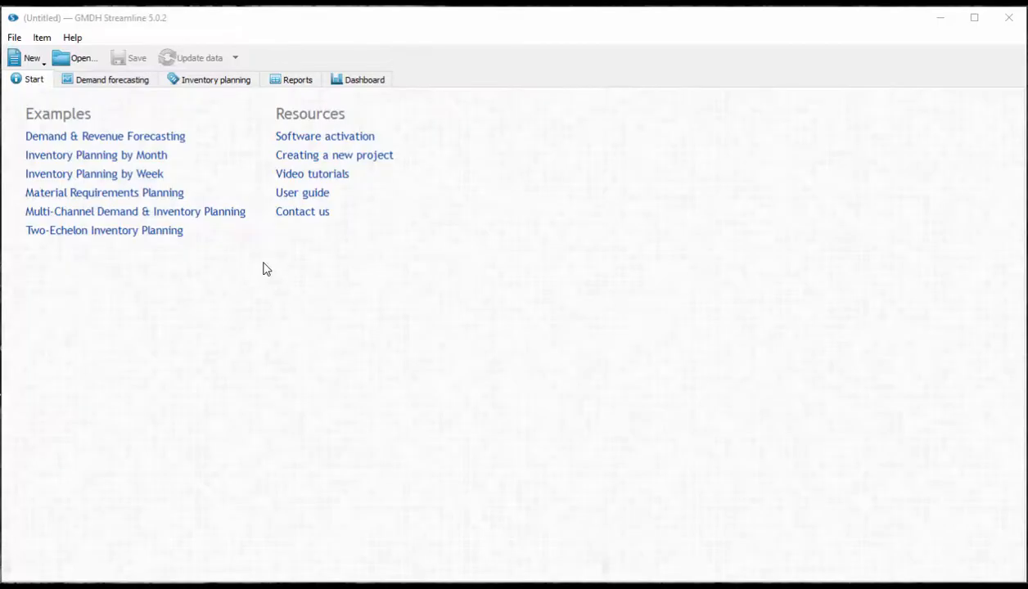
- Create a new aggregated spreadsheet connection and choose the streamline-report workbook from the Desktop
click(31, 59)
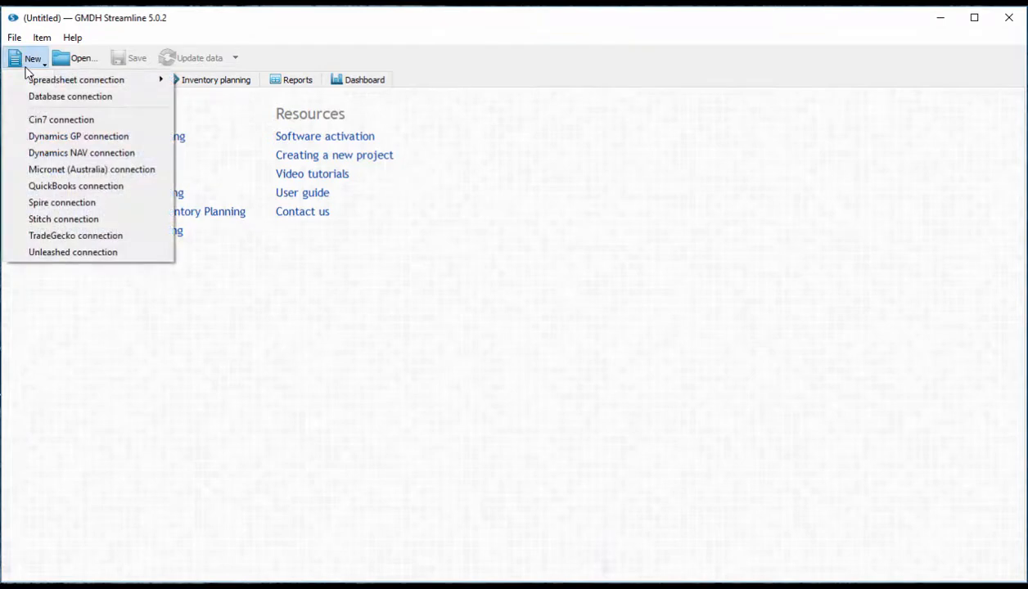
mouse_move(76, 79)
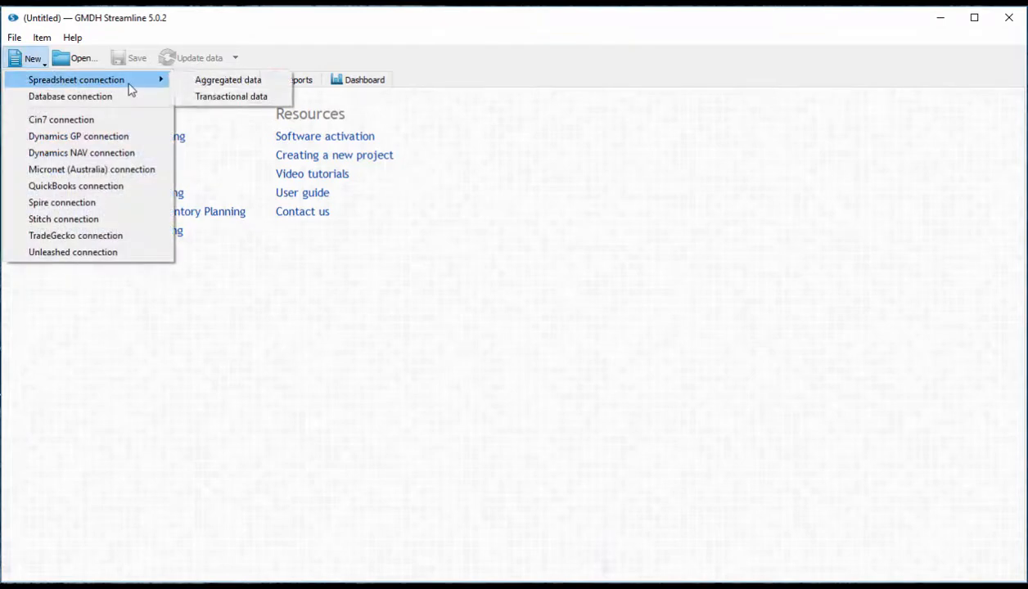
click(225, 78)
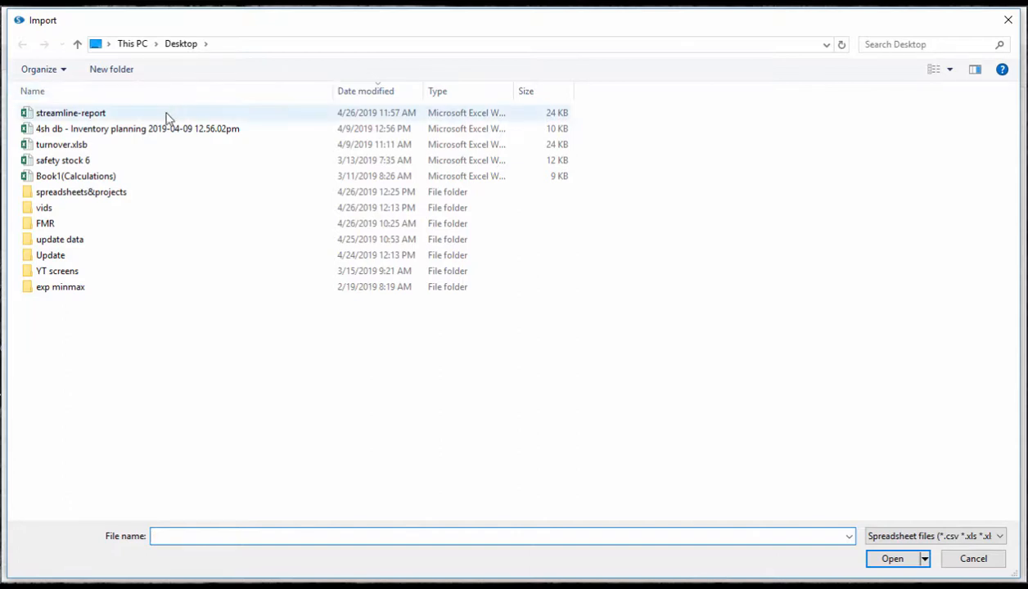
click(72, 113)
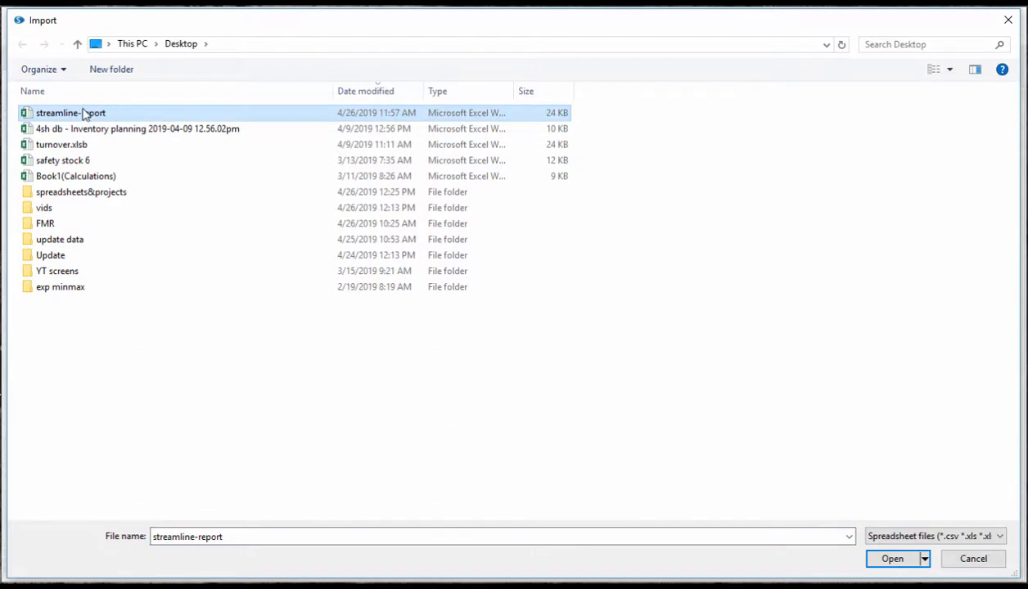
click(892, 558)
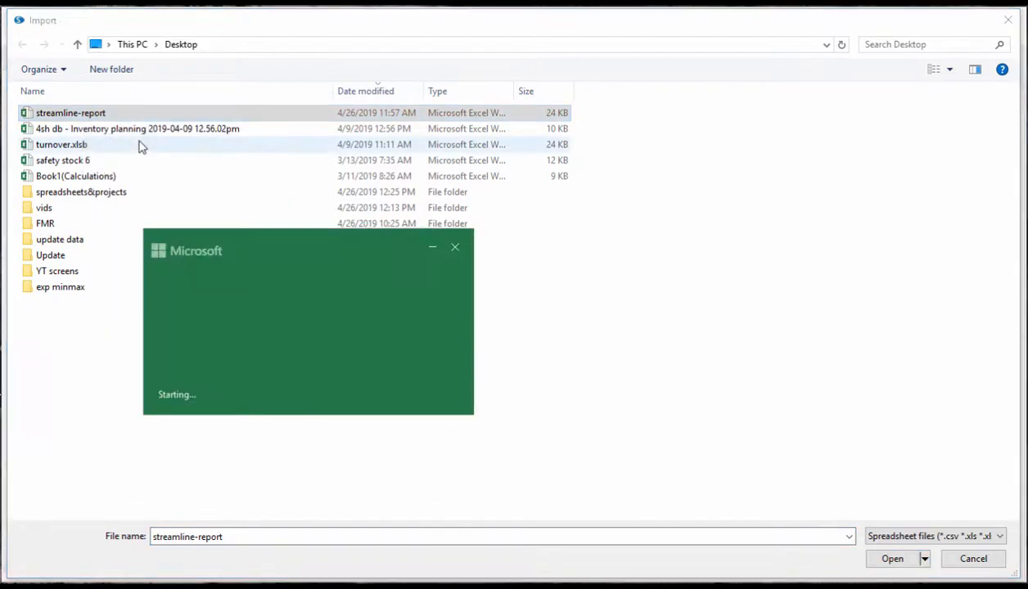
- Review the workbook's Sales and properties, Stock on hand history and Revenue history sheets in Excel
click(892, 558)
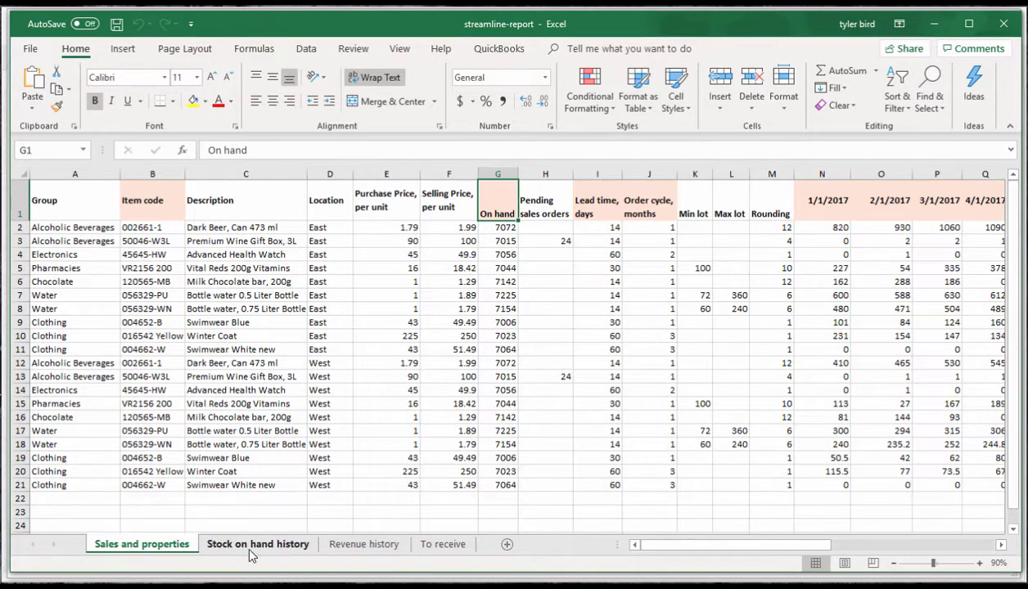
click(259, 543)
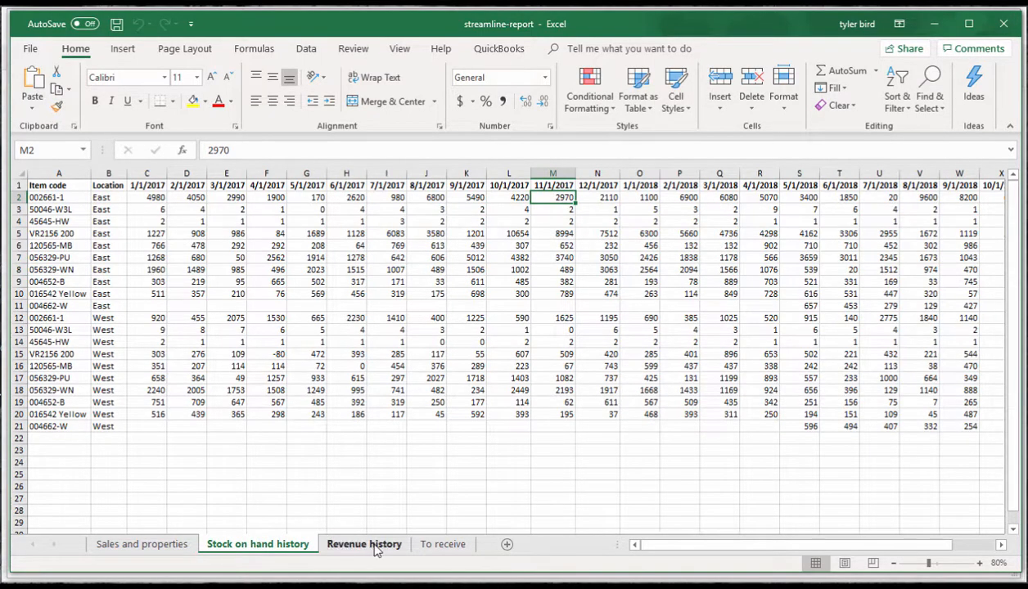
click(364, 544)
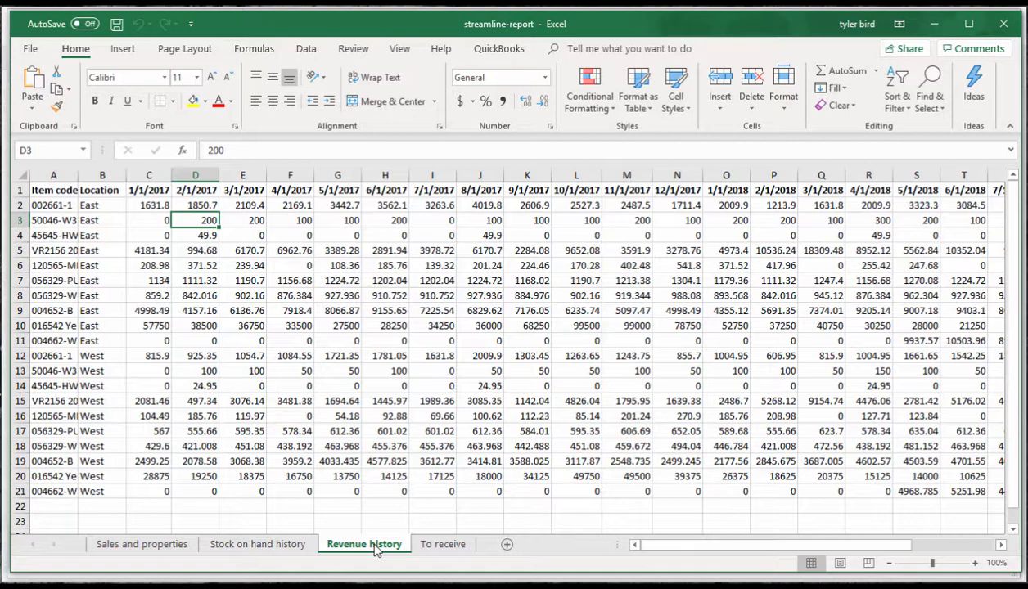
click(442, 544)
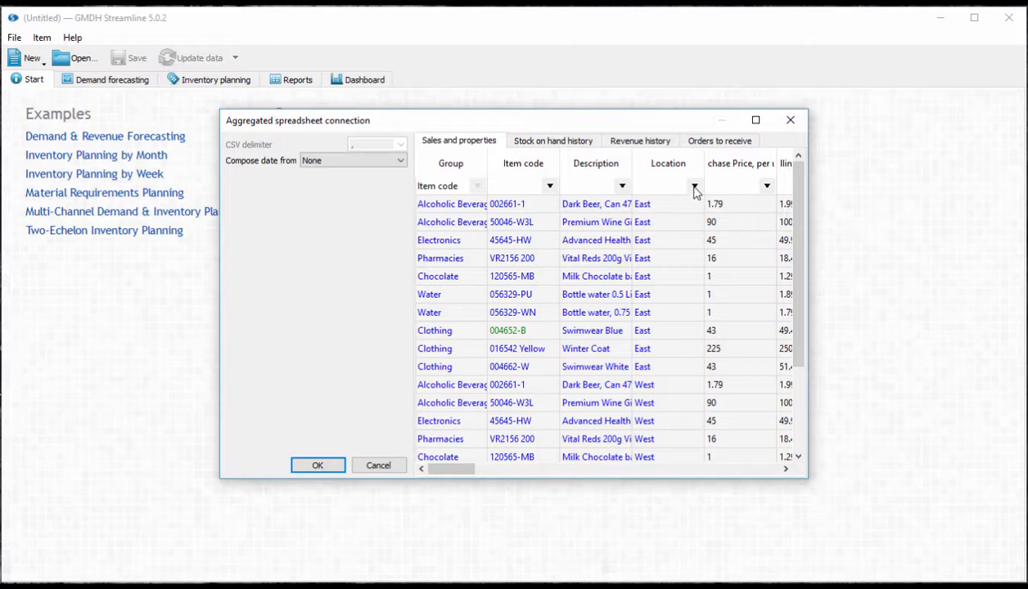
- Map the Sales and properties Location column to Location and selling price to Sales price/unit
click(694, 185)
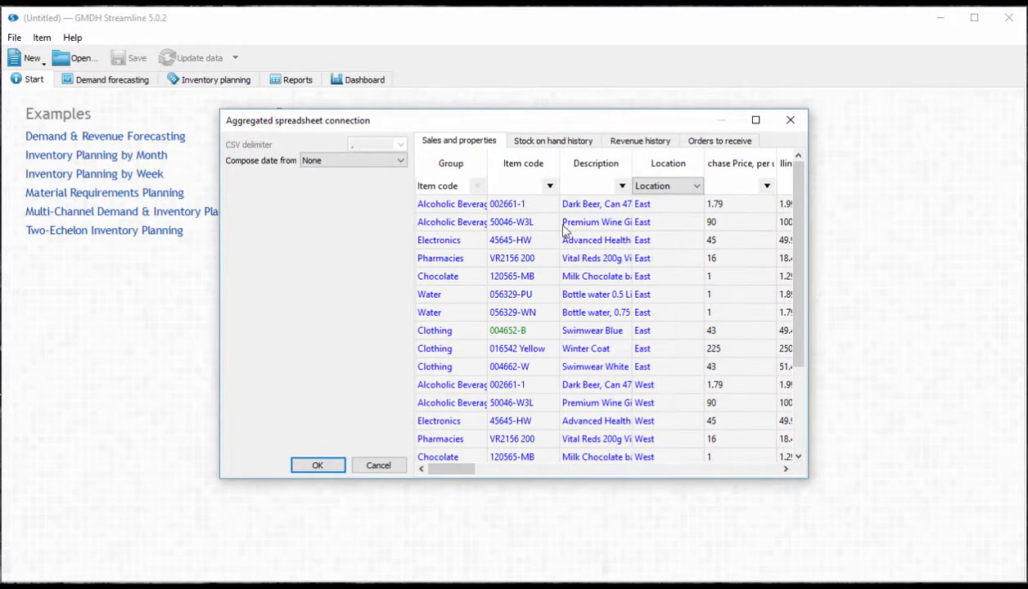
click(450, 187)
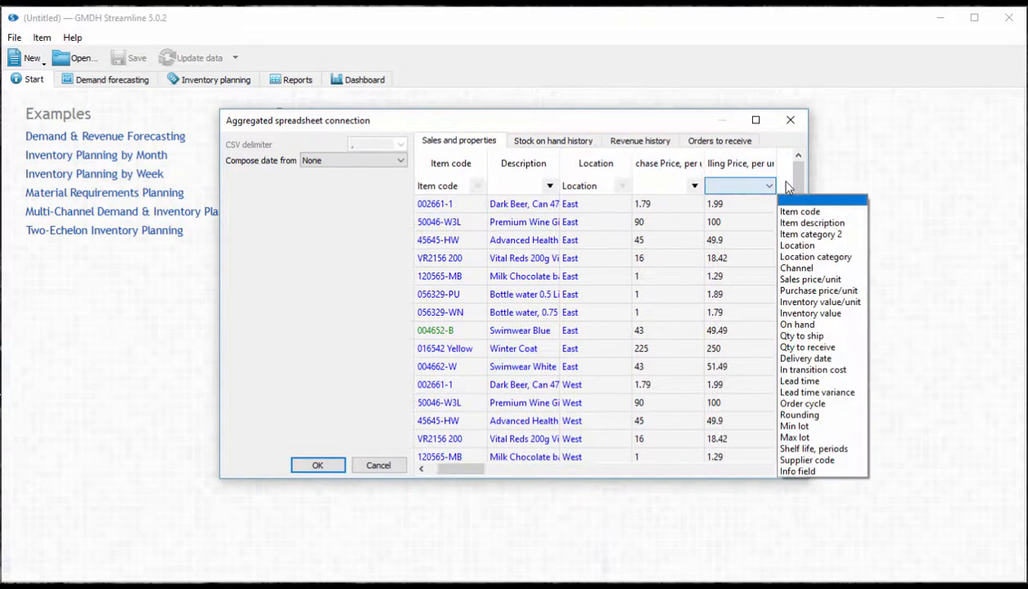
click(811, 278)
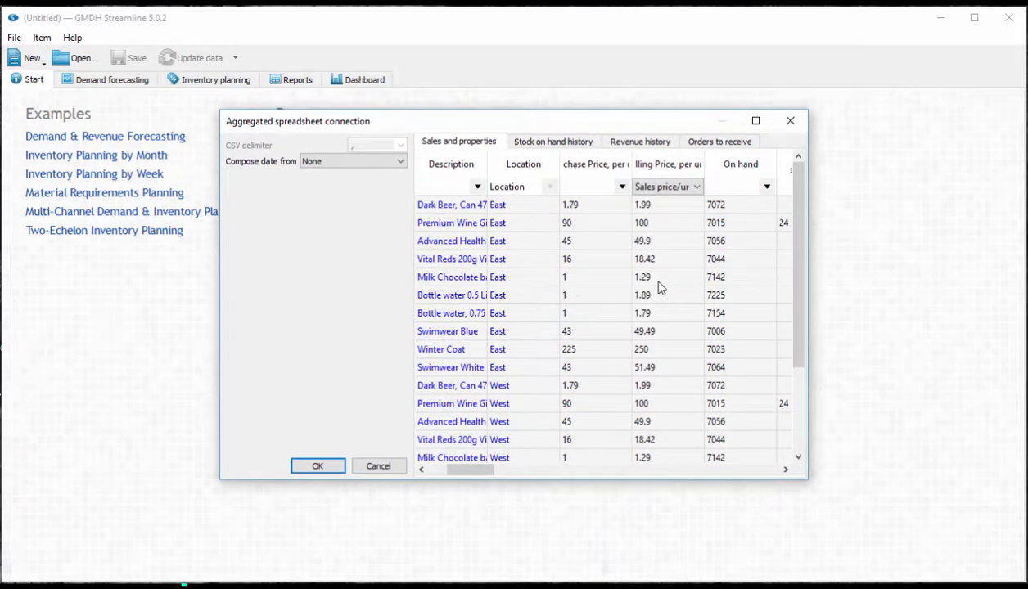
- Assign the Stock on hand history and Revenue history sheets, mapping each location column to Location
click(553, 141)
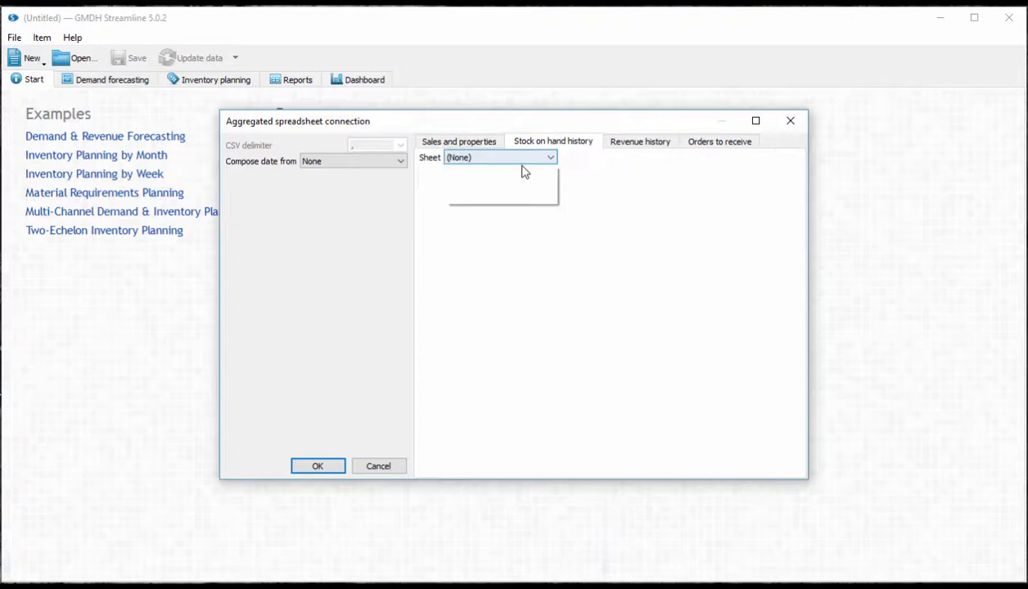
click(499, 157)
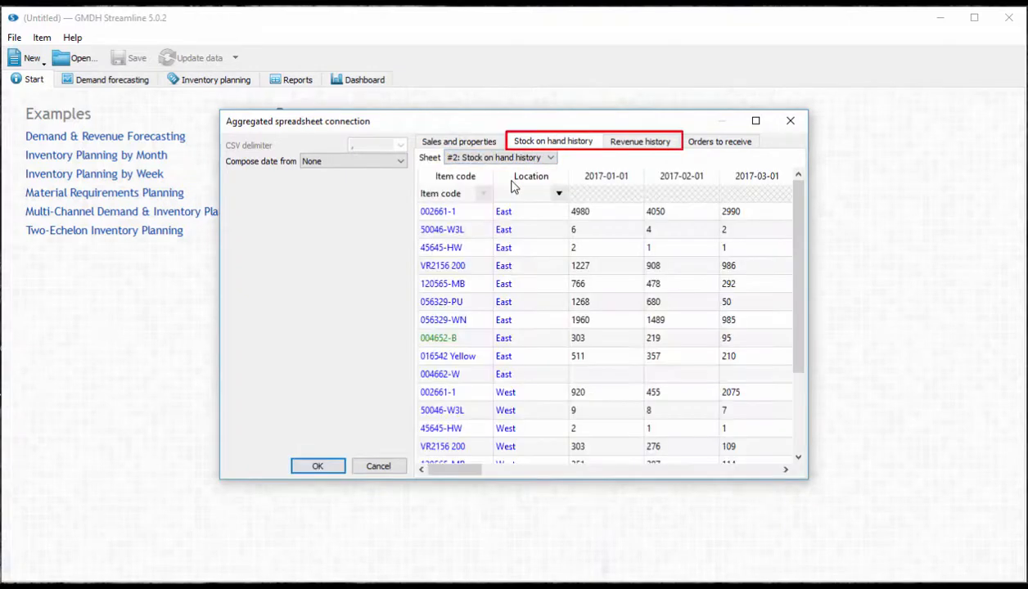
click(560, 194)
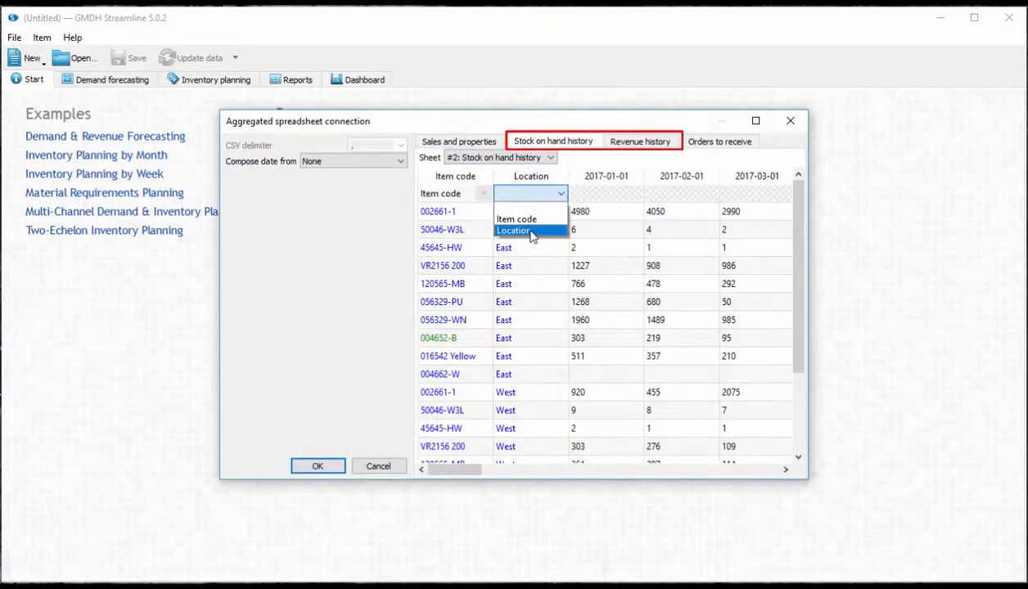
click(640, 141)
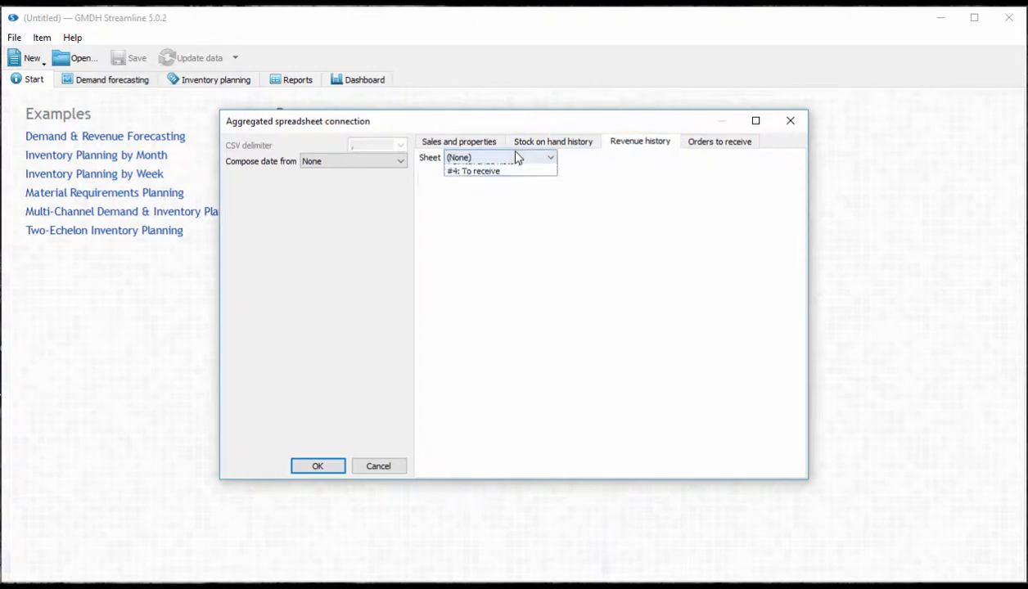
click(482, 157)
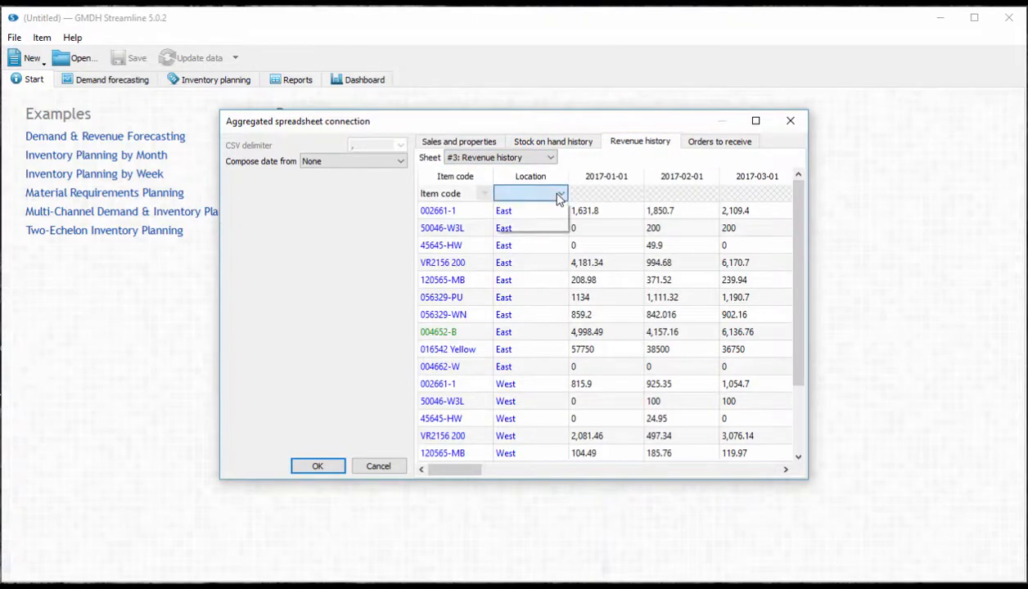
click(530, 193)
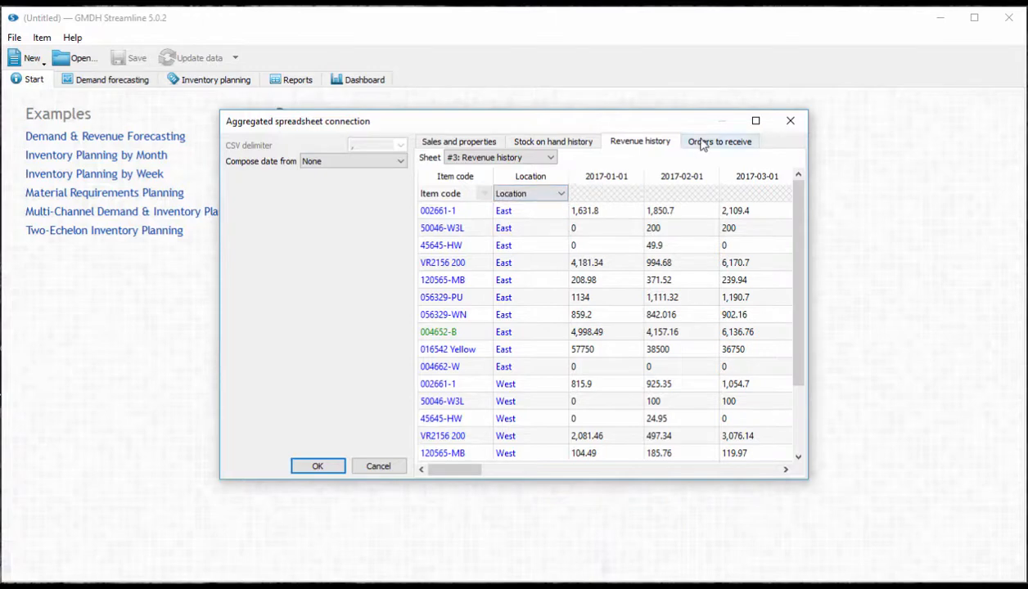
- Map the Orders to receive columns to Location, Item code, Qty to receive and Delivery date, and confirm the import
click(721, 140)
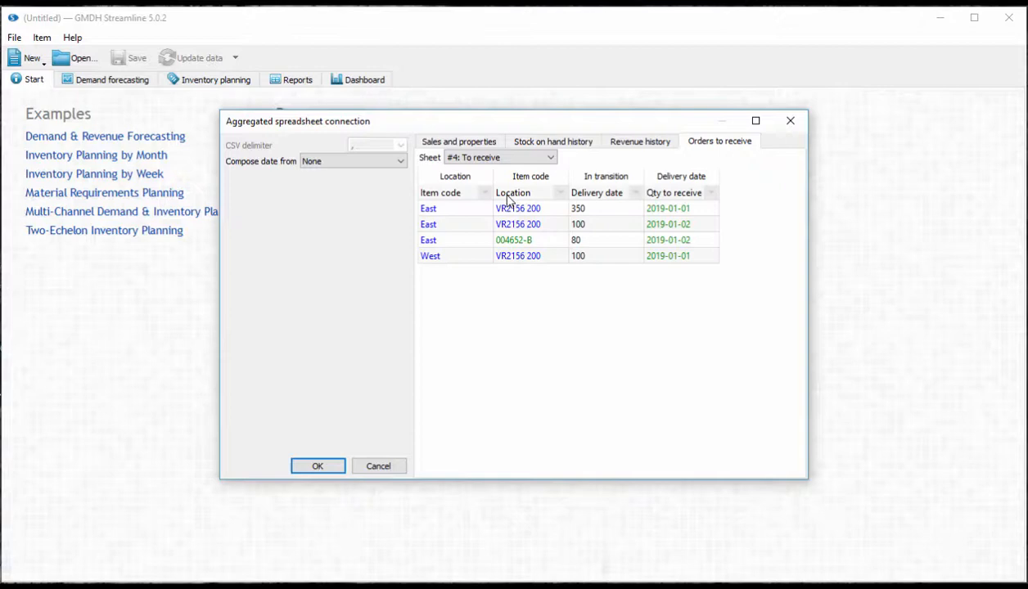
click(530, 193)
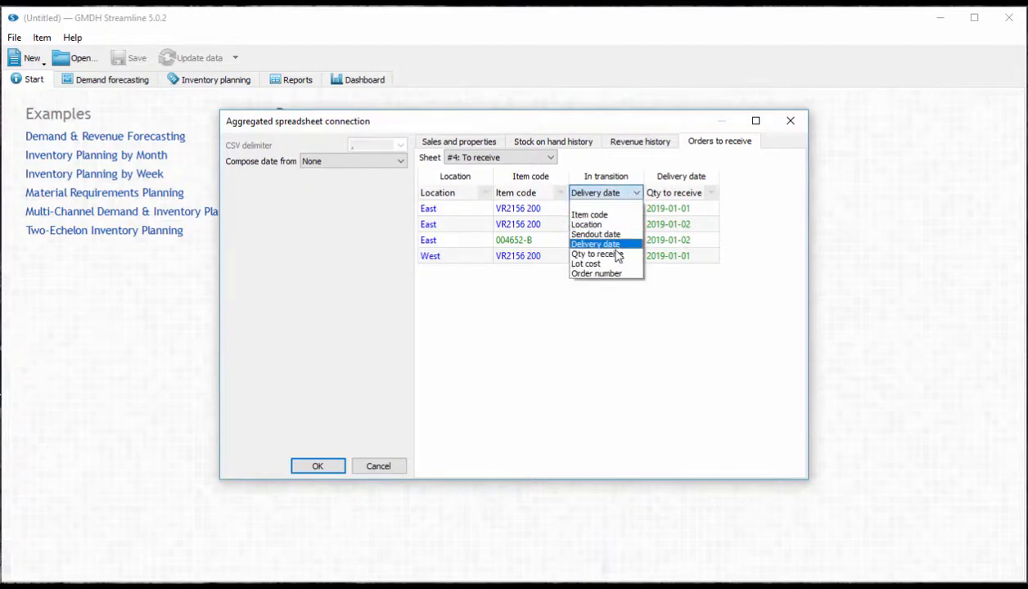
click(593, 254)
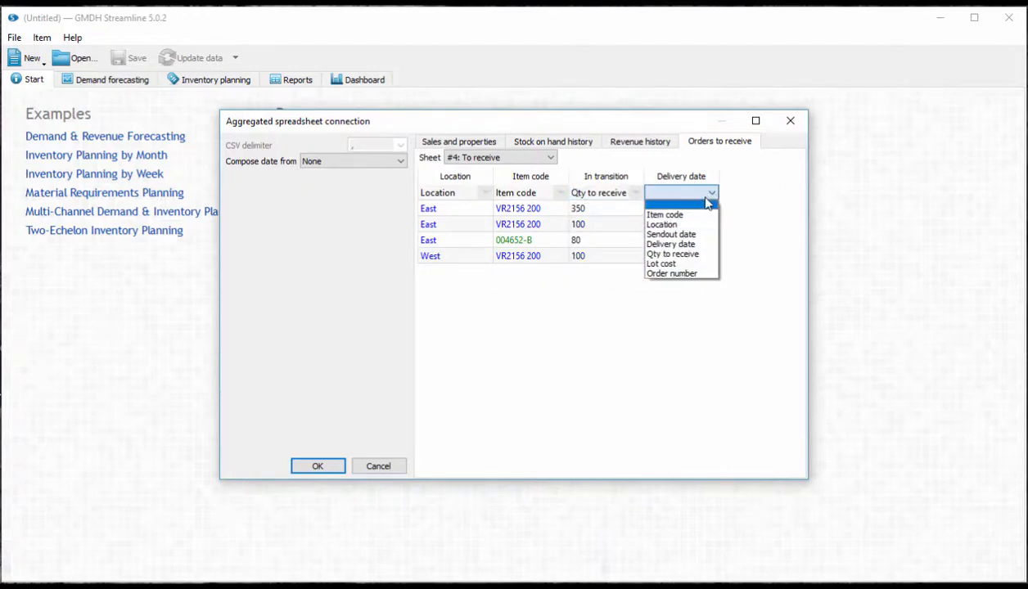
click(671, 244)
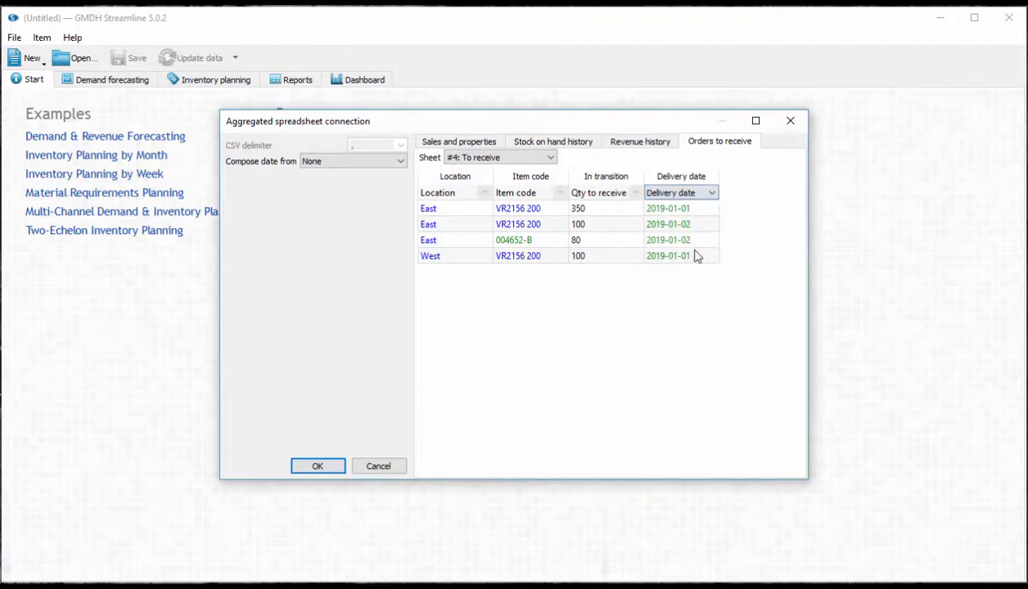
click(317, 465)
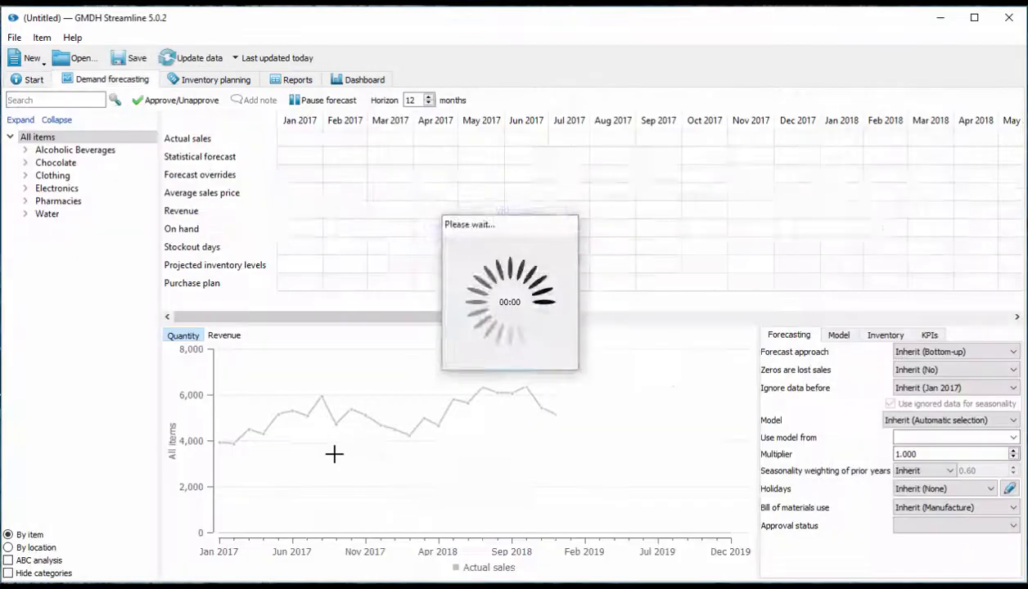